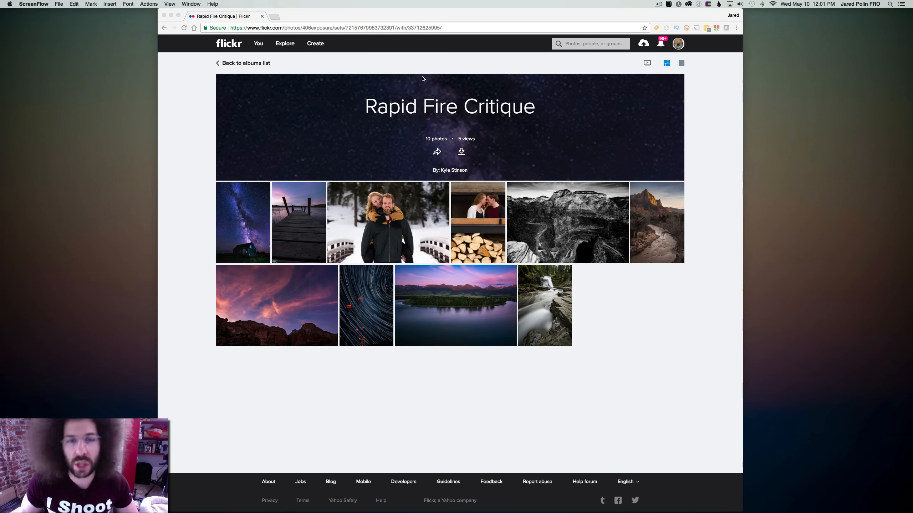
{"action": "mouse_move", "coordinate": [374, 129]}
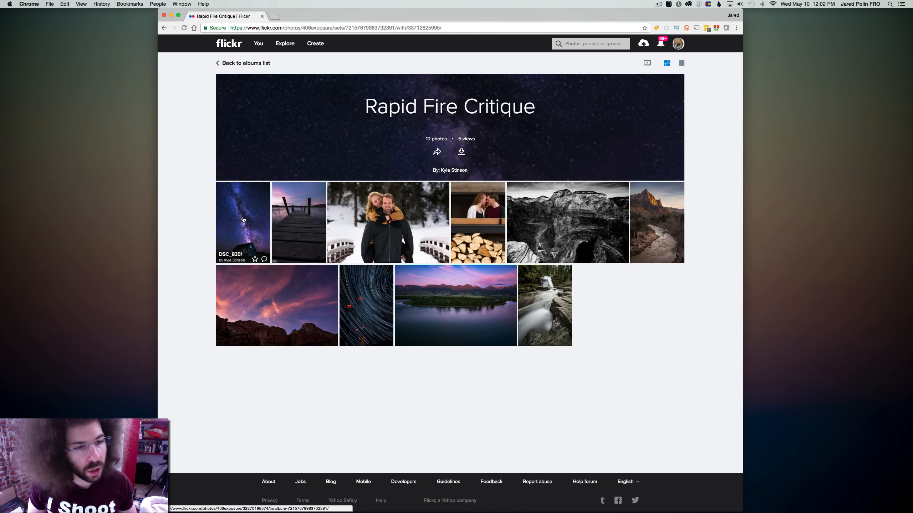
- View the Milky Way barn photo DSC_8351 on its own photo page
{"action": "left_click", "coordinate": [242, 221]}
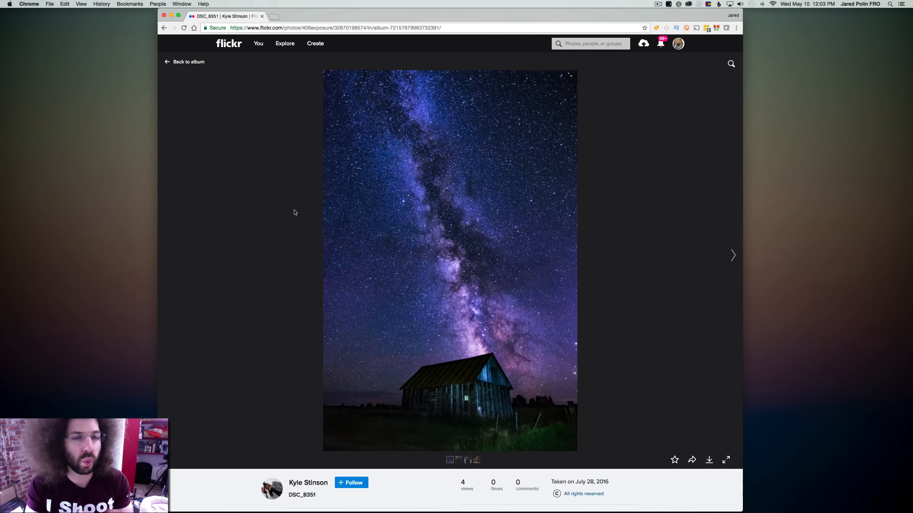
{"action": "scroll", "scroll_direction": "down", "scroll_amount": 3}
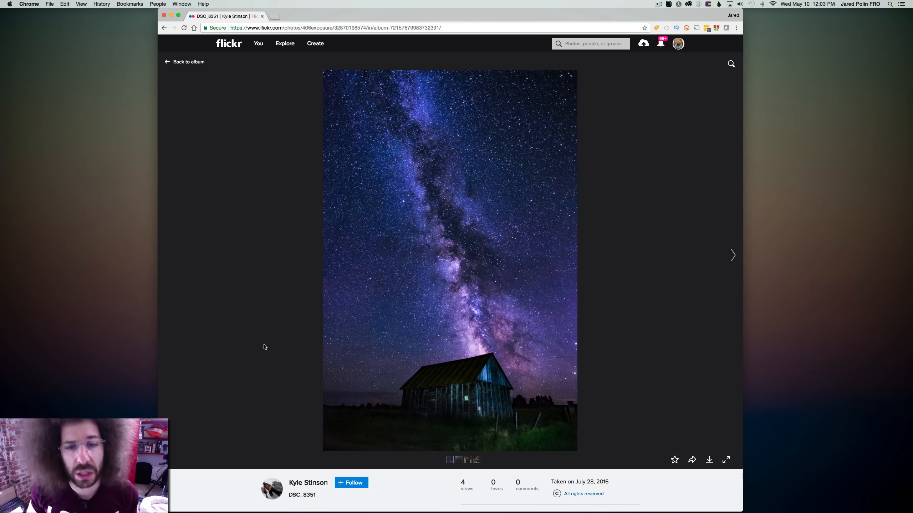
{"action": "left_click", "coordinate": [733, 255]}
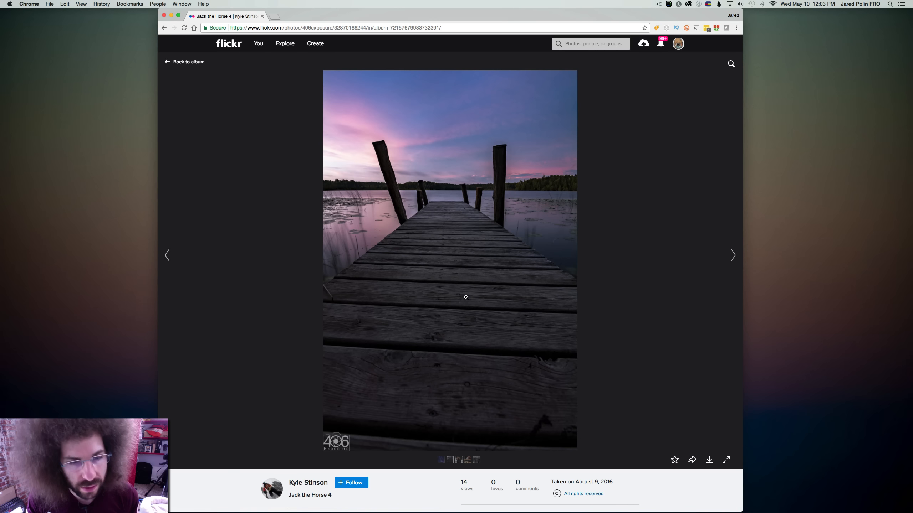
{"action": "scroll", "scroll_direction": "down", "scroll_amount": 3}
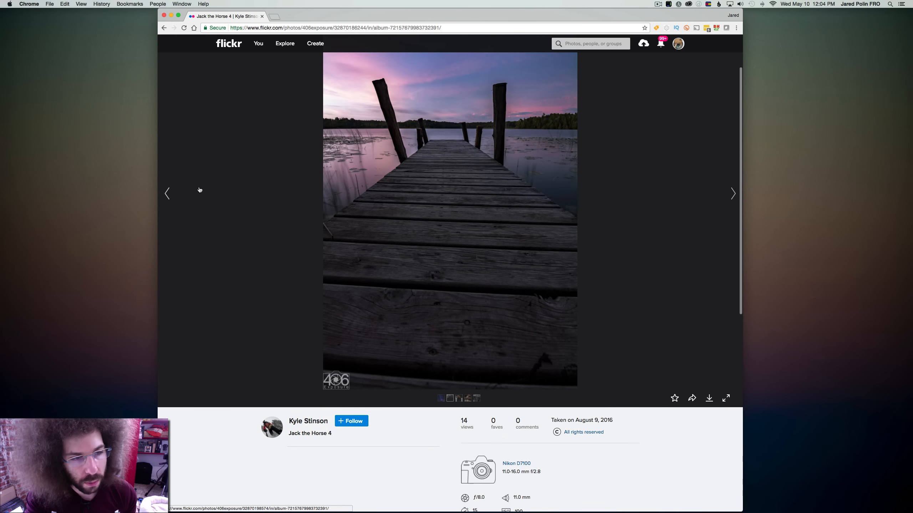
{"action": "left_click", "coordinate": [732, 193]}
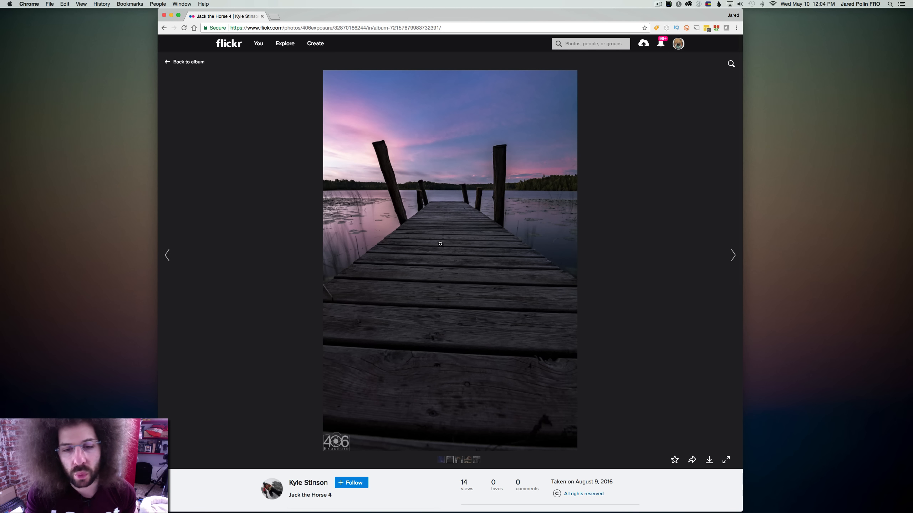
{"action": "mouse_move", "coordinate": [470, 264]}
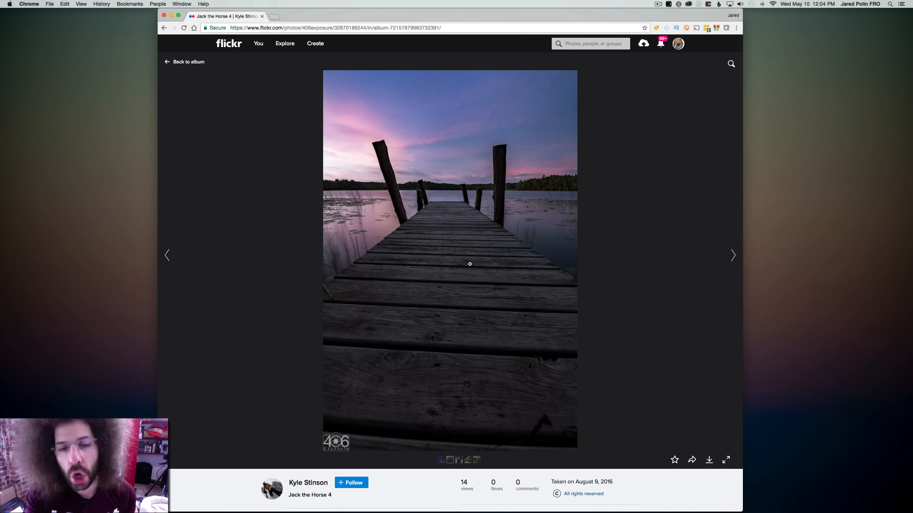
{"action": "mouse_move", "coordinate": [432, 263]}
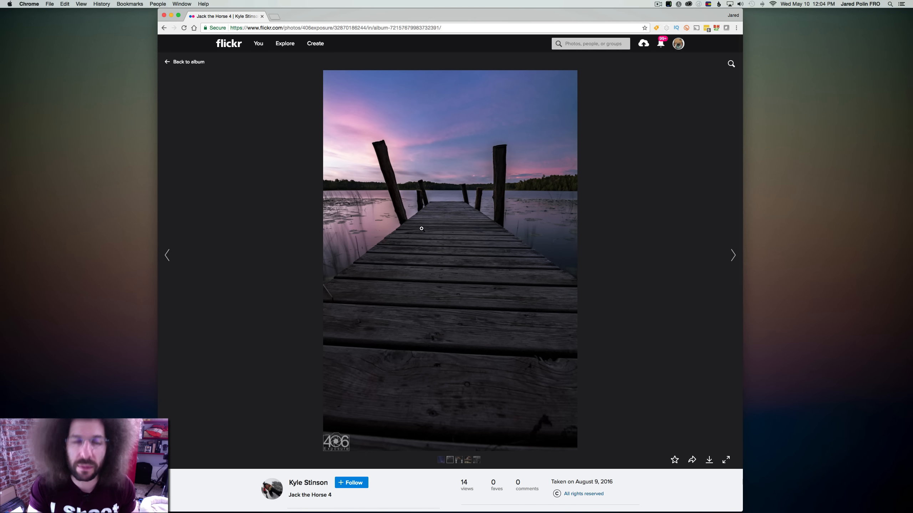
{"action": "mouse_move", "coordinate": [559, 230]}
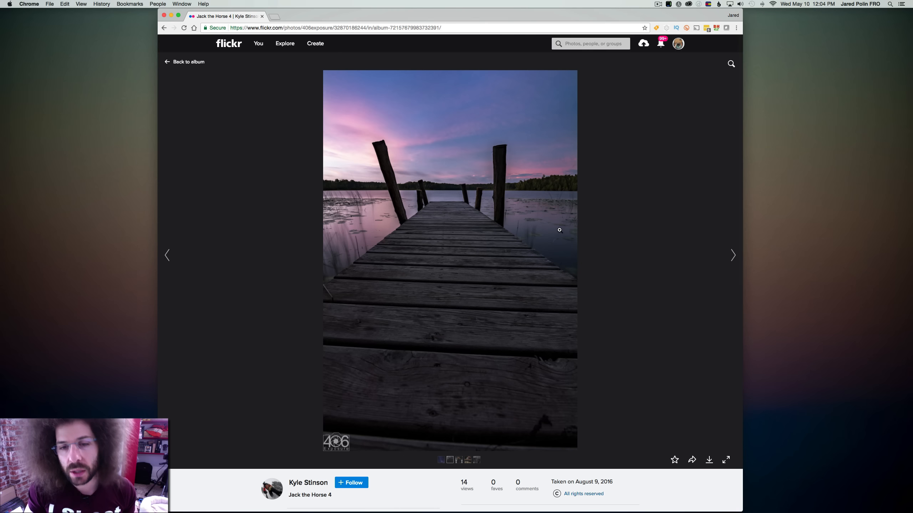
{"action": "mouse_move", "coordinate": [553, 204]}
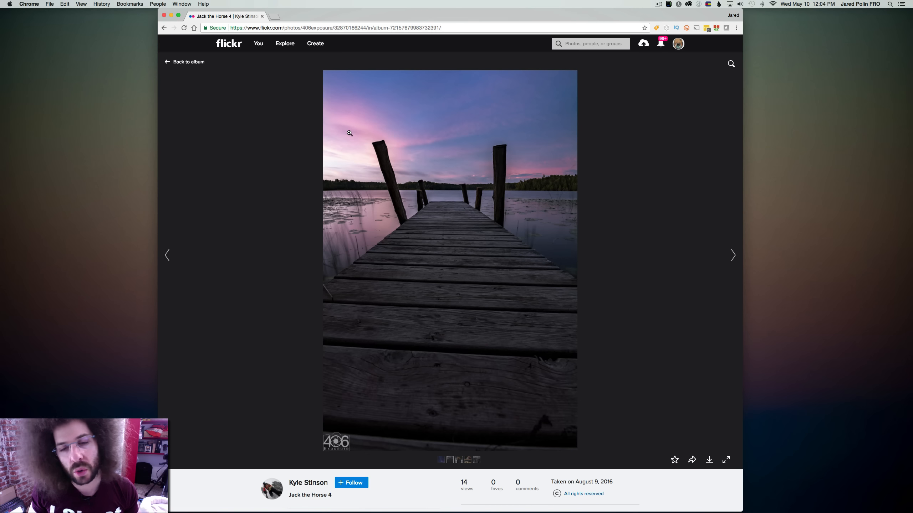
{"action": "scroll", "scroll_direction": "down", "scroll_amount": 3}
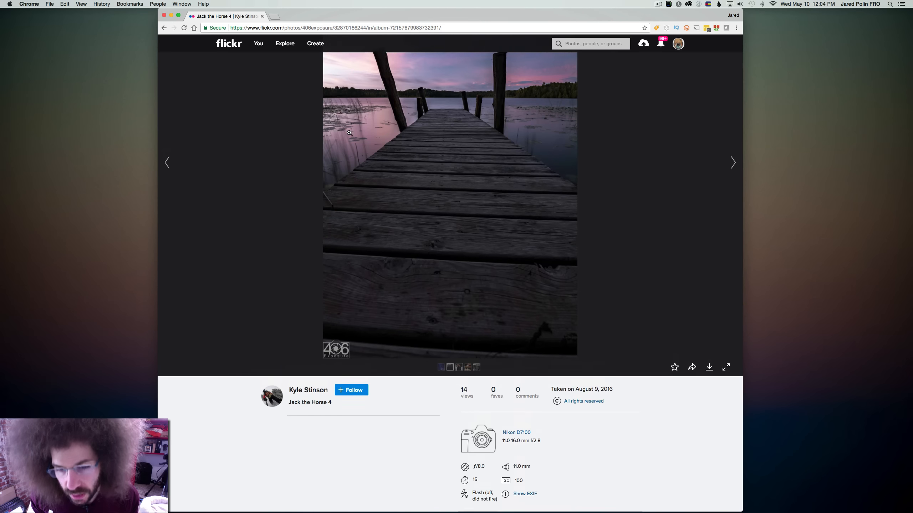
- View DSC_1459, the couple piggybacking on a snowy bridge, scrolling through its page and camera details
{"action": "left_click", "coordinate": [732, 163]}
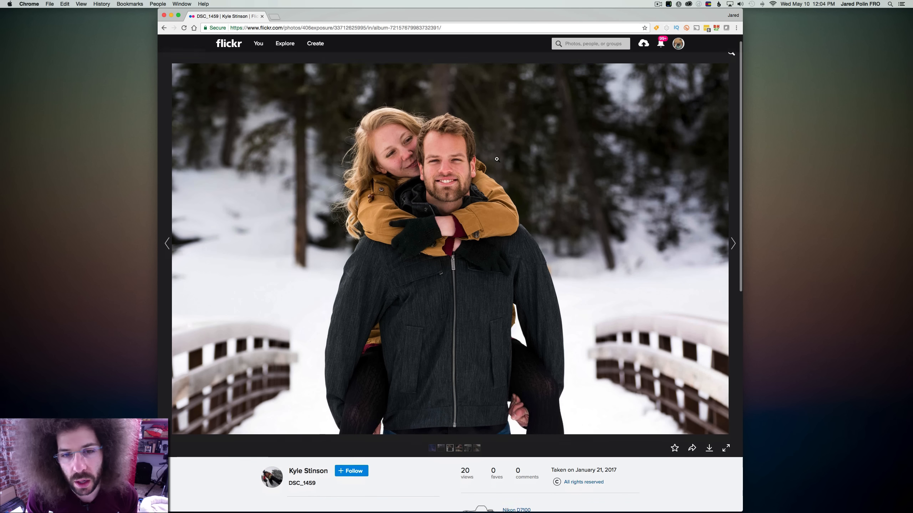
{"action": "scroll", "scroll_direction": "down", "scroll_amount": 3}
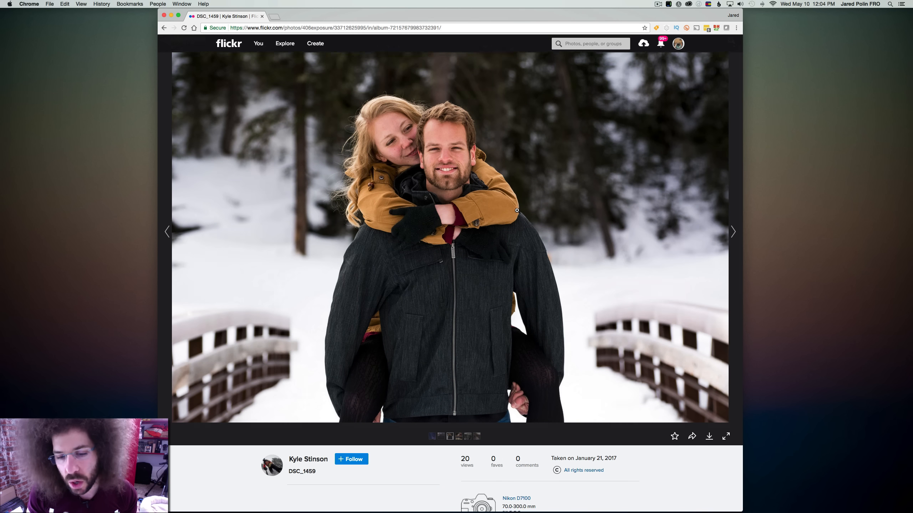
{"action": "scroll", "scroll_direction": "down", "scroll_amount": 3}
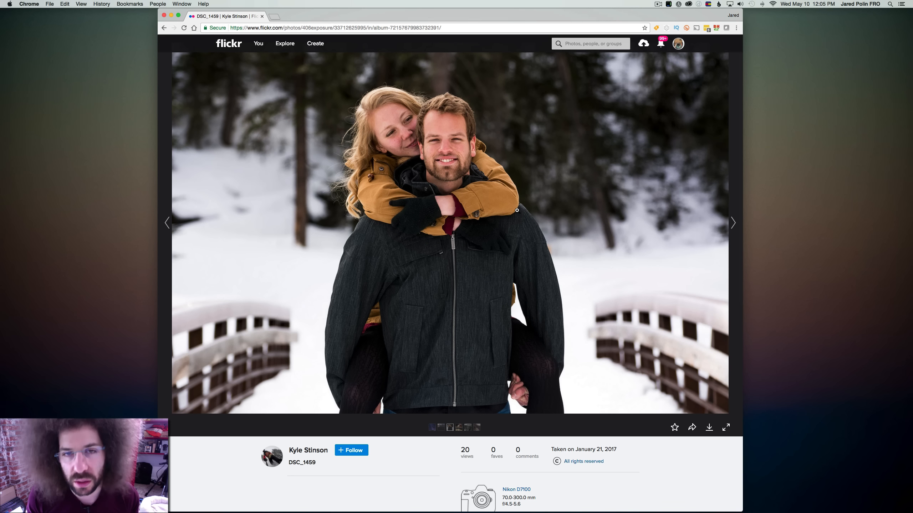
{"action": "scroll", "scroll_direction": "down", "scroll_amount": 3}
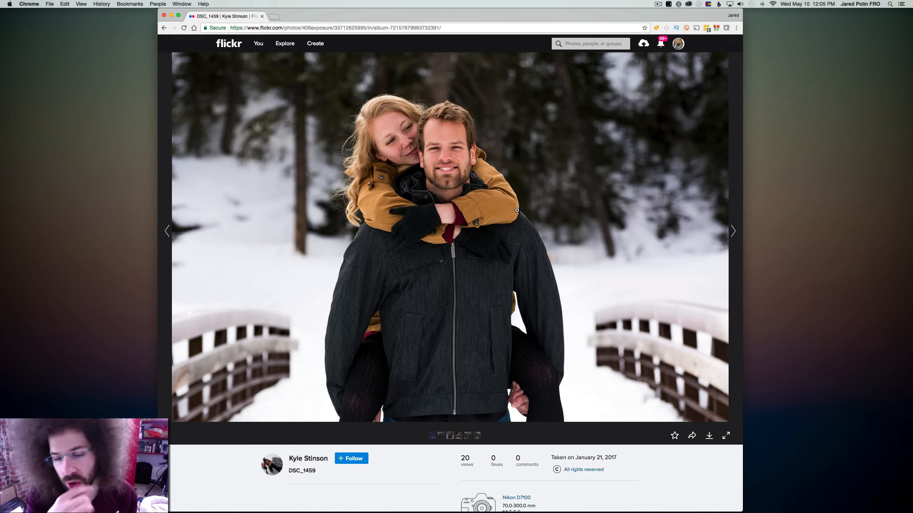
{"action": "scroll", "scroll_direction": "down", "scroll_amount": 3}
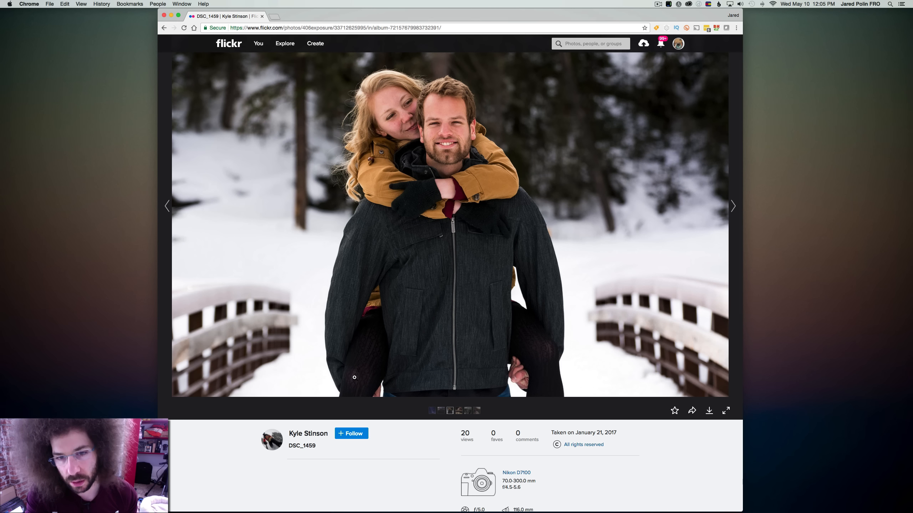
{"action": "scroll", "scroll_direction": "down", "scroll_amount": 3}
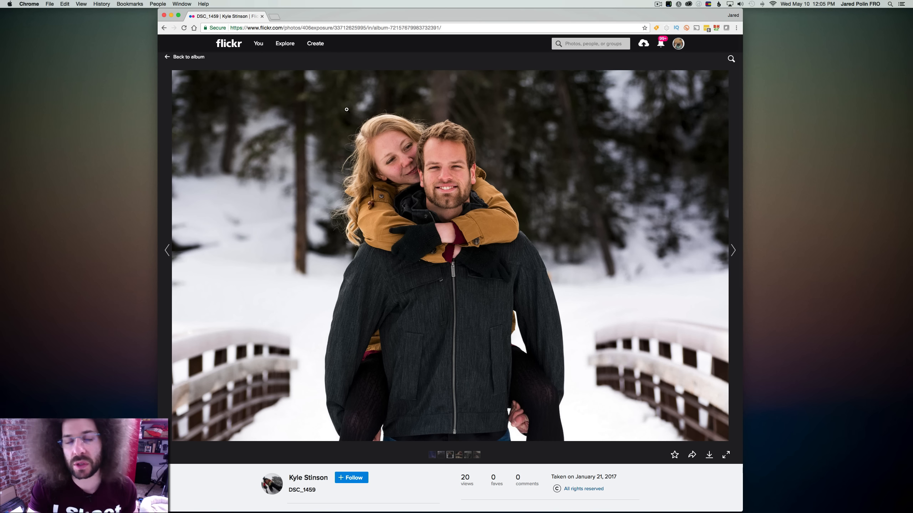
{"action": "scroll", "scroll_direction": "down", "scroll_amount": 3}
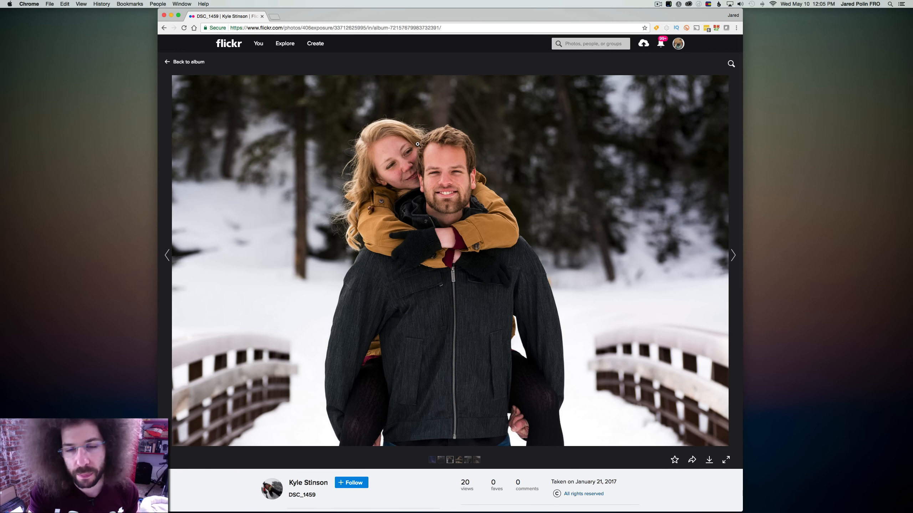
{"action": "scroll", "scroll_direction": "down", "scroll_amount": 3}
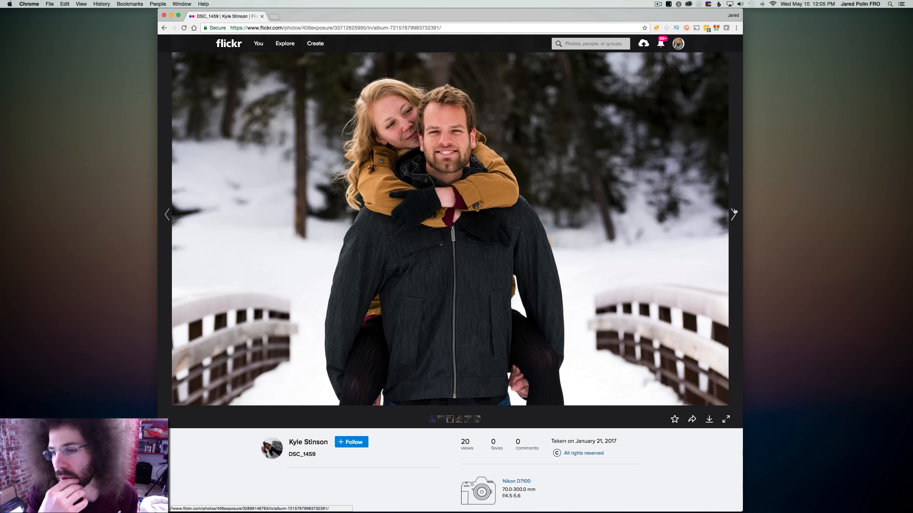
{"action": "left_click", "coordinate": [733, 214]}
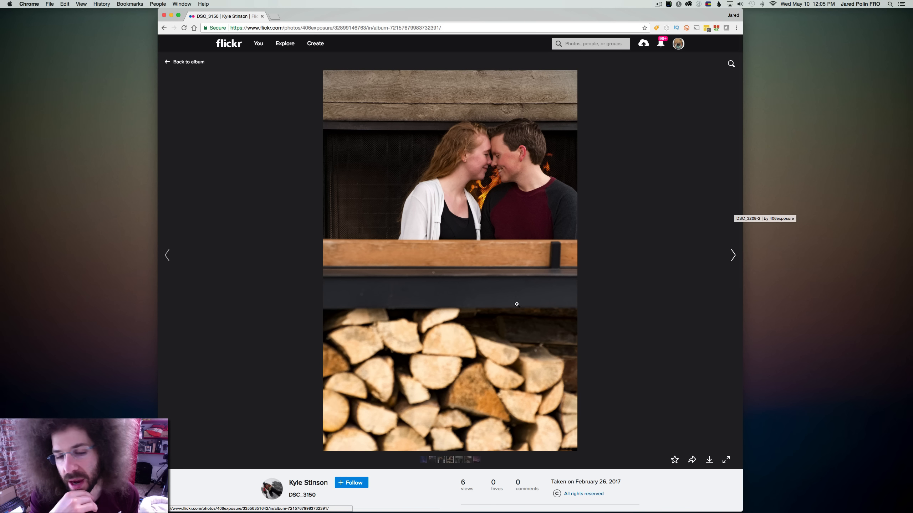
{"action": "mouse_move", "coordinate": [512, 242]}
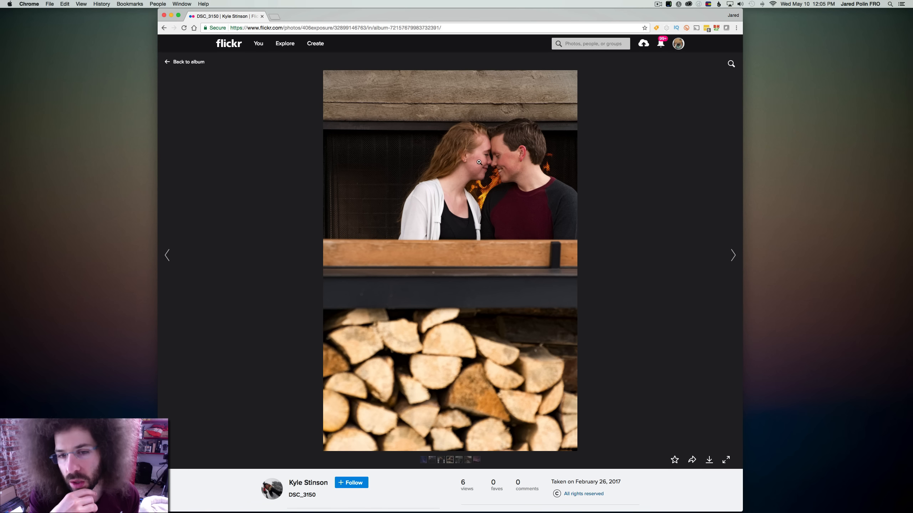
{"action": "mouse_move", "coordinate": [496, 199]}
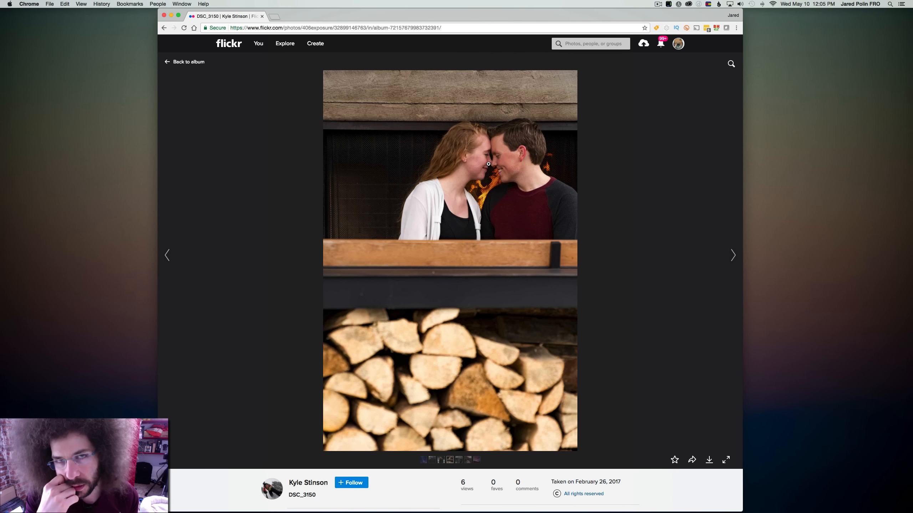
{"action": "mouse_move", "coordinate": [493, 173]}
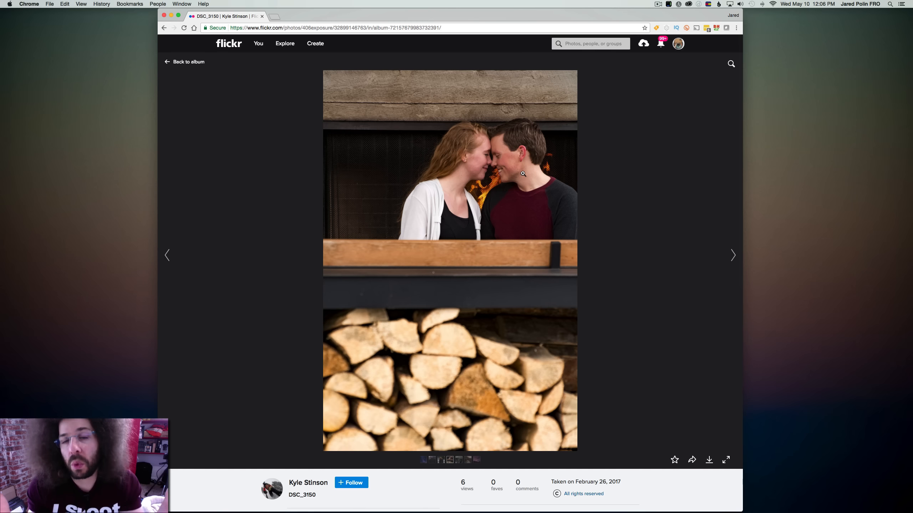
{"action": "mouse_move", "coordinate": [651, 179]}
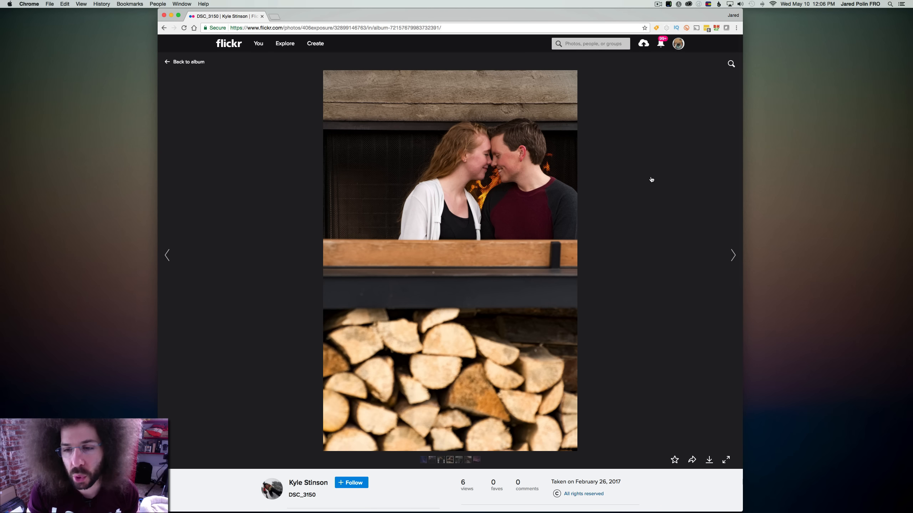
- View the black-and-white canyon photo DSC_3208-2 and its camera details
{"action": "left_click", "coordinate": [733, 255]}
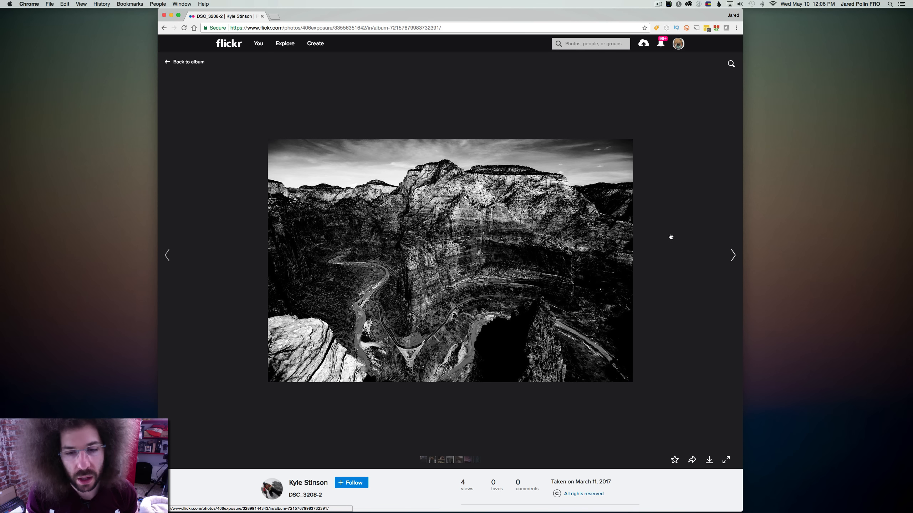
{"action": "scroll", "scroll_direction": "down", "scroll_amount": 3}
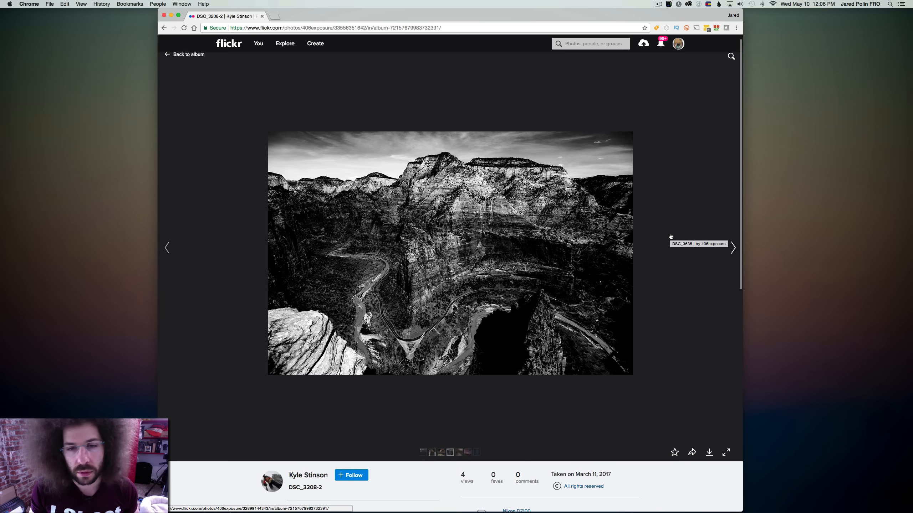
{"action": "scroll", "scroll_direction": "down", "scroll_amount": 3}
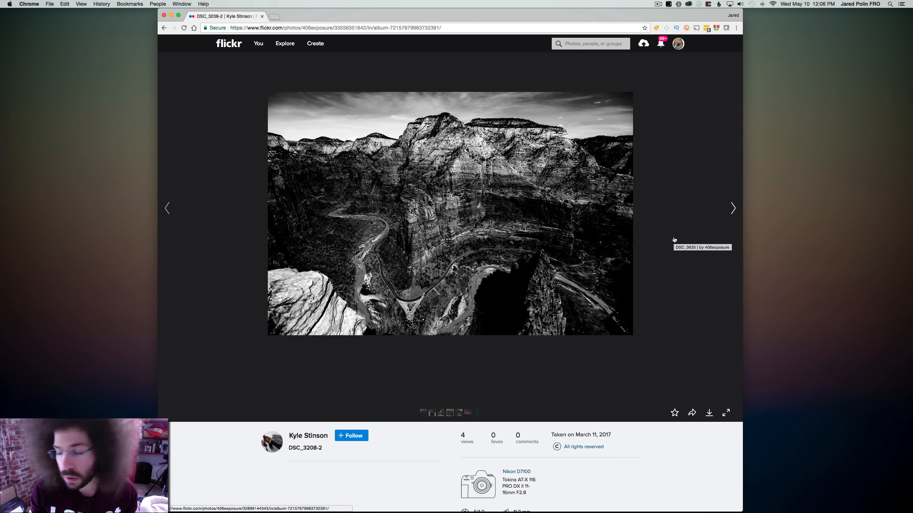
{"action": "mouse_move", "coordinate": [335, 252]}
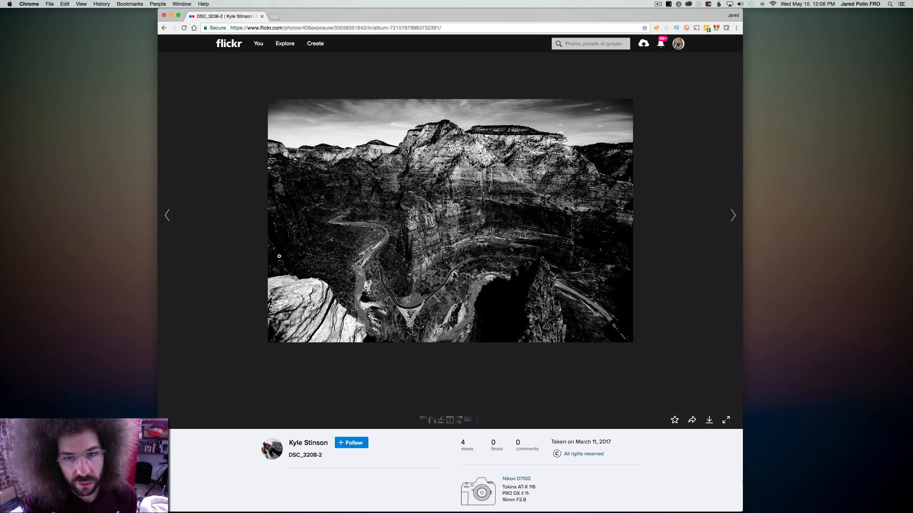
{"action": "mouse_move", "coordinate": [432, 233]}
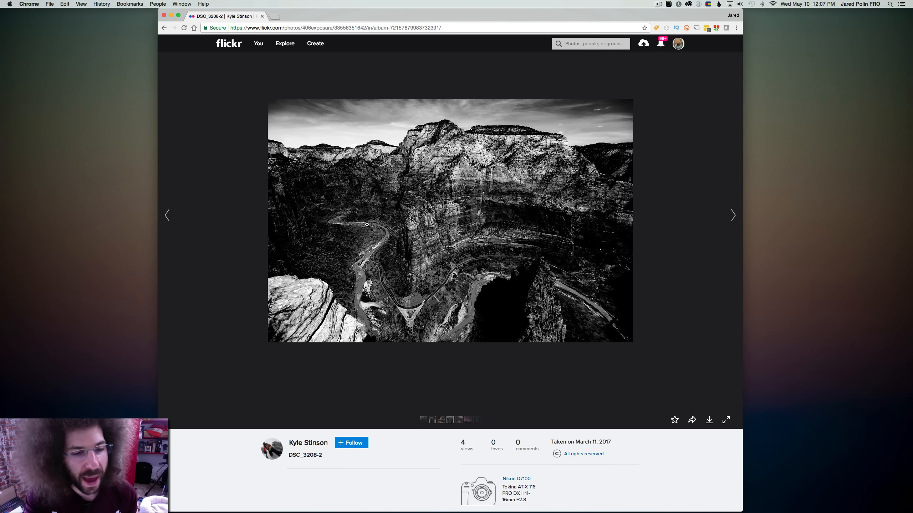
{"action": "scroll", "scroll_direction": "down", "scroll_amount": 3}
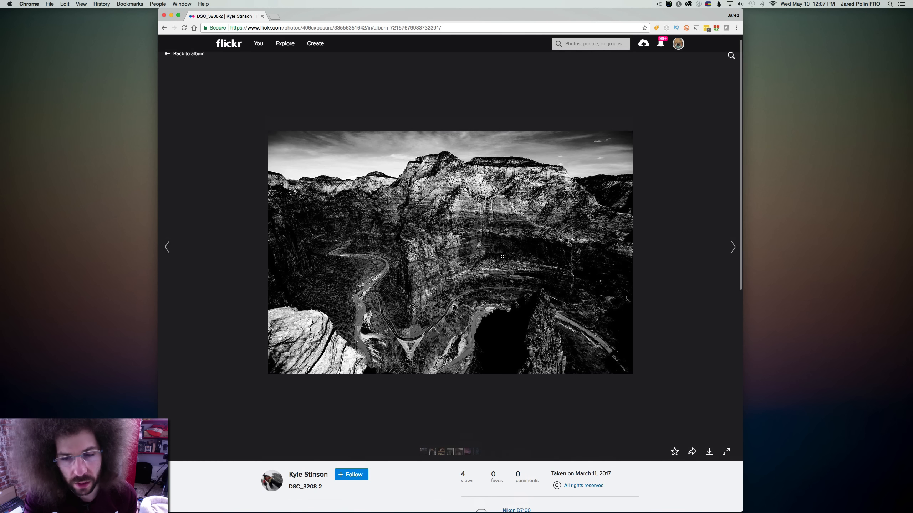
{"action": "mouse_move", "coordinate": [522, 258]}
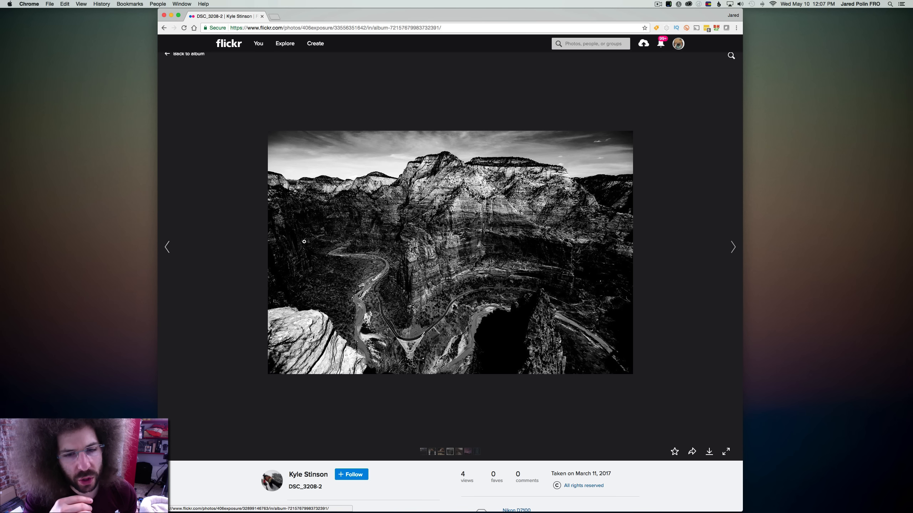
{"action": "mouse_move", "coordinate": [261, 183]}
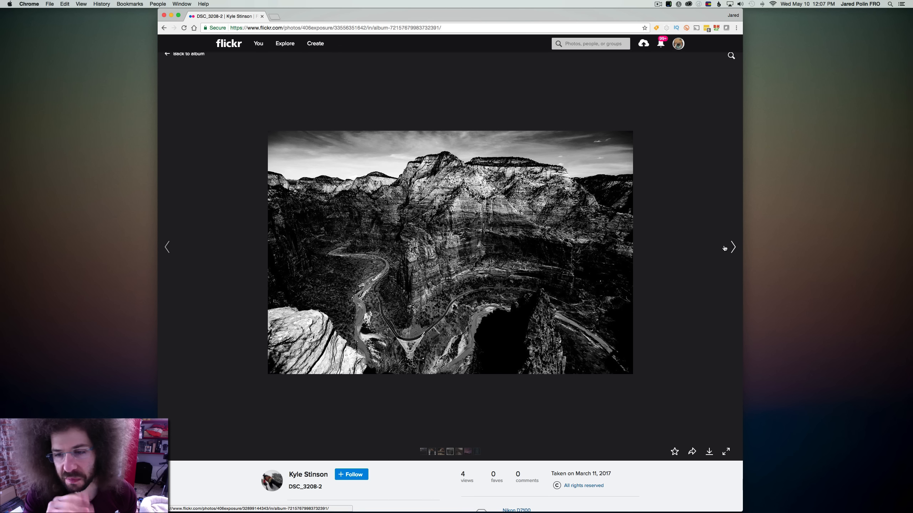
- Move on to DSC_3635, the sunlit peak above a winding river
{"action": "left_click", "coordinate": [732, 247]}
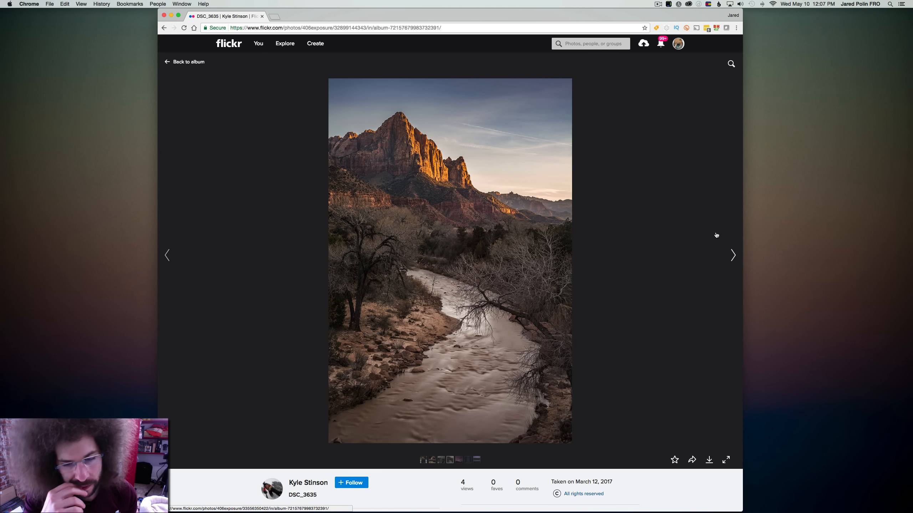
{"action": "scroll", "scroll_direction": "down", "scroll_amount": 3}
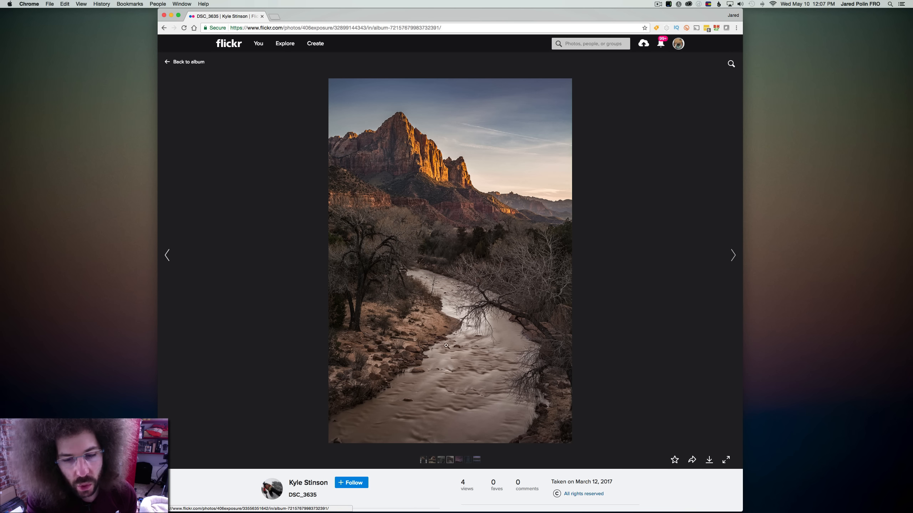
{"action": "mouse_move", "coordinate": [396, 345]}
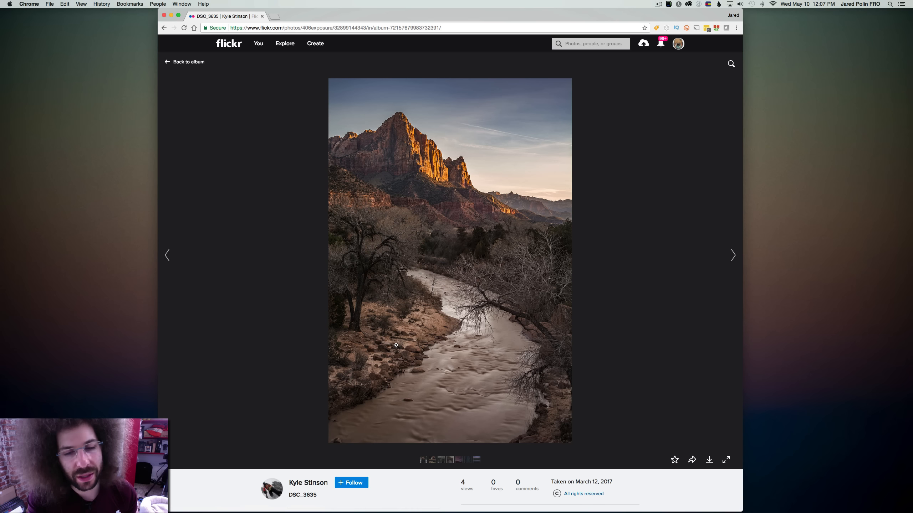
{"action": "mouse_move", "coordinate": [459, 276]}
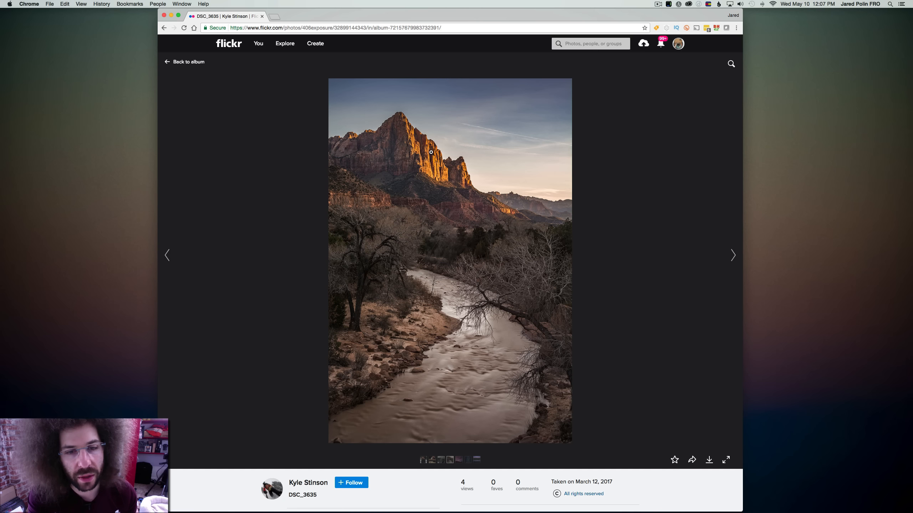
{"action": "mouse_move", "coordinate": [411, 141]}
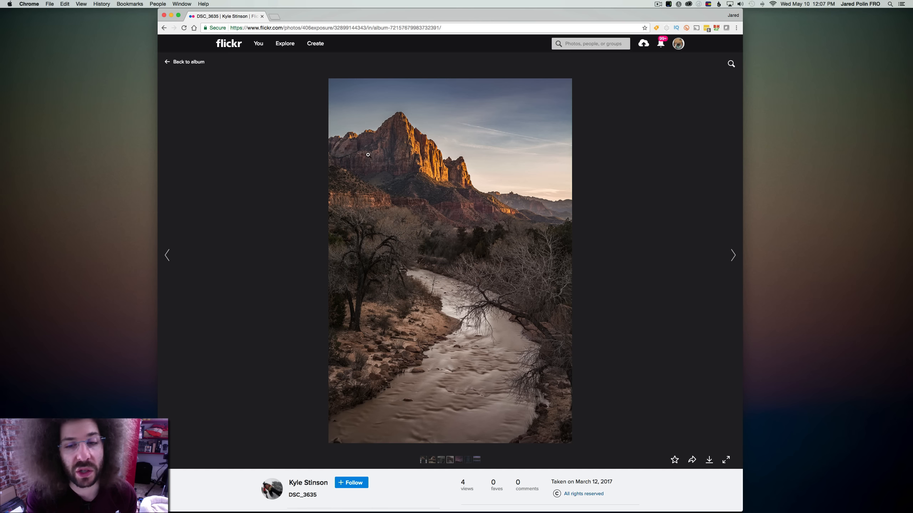
{"action": "mouse_move", "coordinate": [508, 262]}
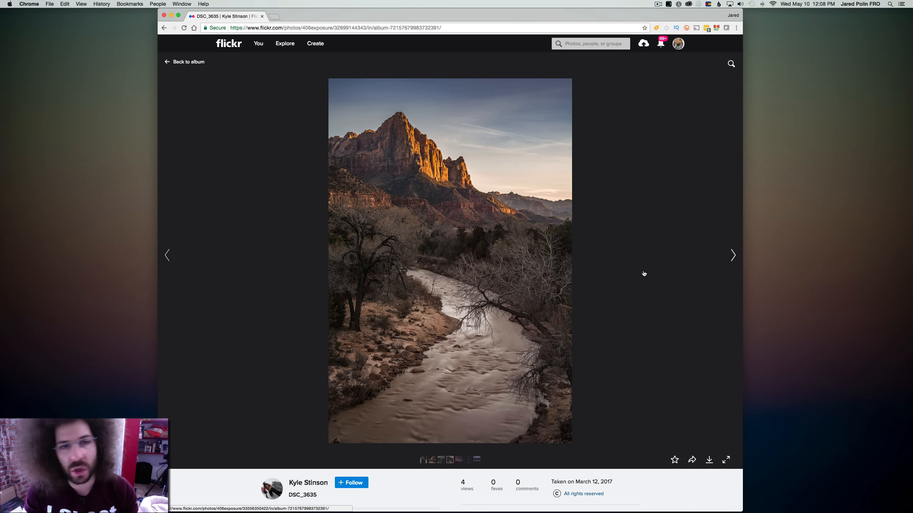
{"action": "mouse_move", "coordinate": [643, 274]}
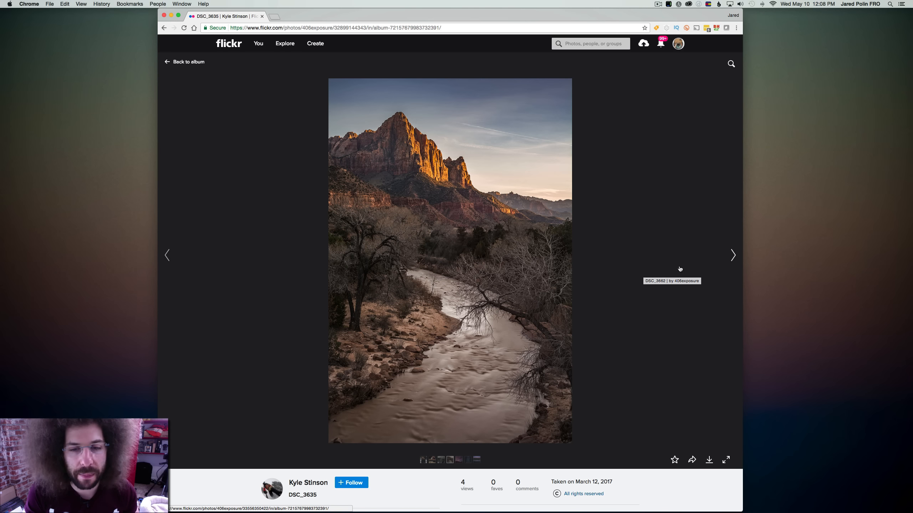
- View DSC_3662, the pink-and-purple sunset sky over red cliffs
{"action": "left_click", "coordinate": [733, 255]}
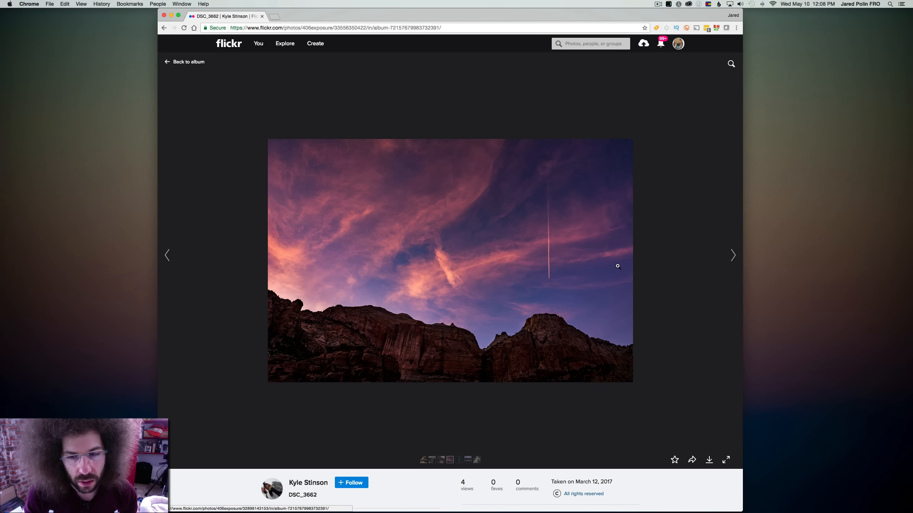
{"action": "scroll", "scroll_direction": "down", "scroll_amount": 3}
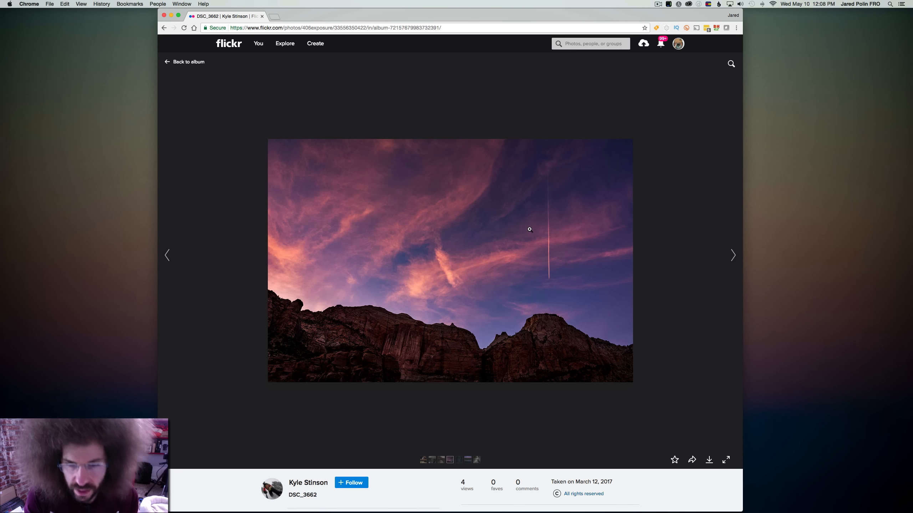
{"action": "mouse_move", "coordinate": [553, 291]}
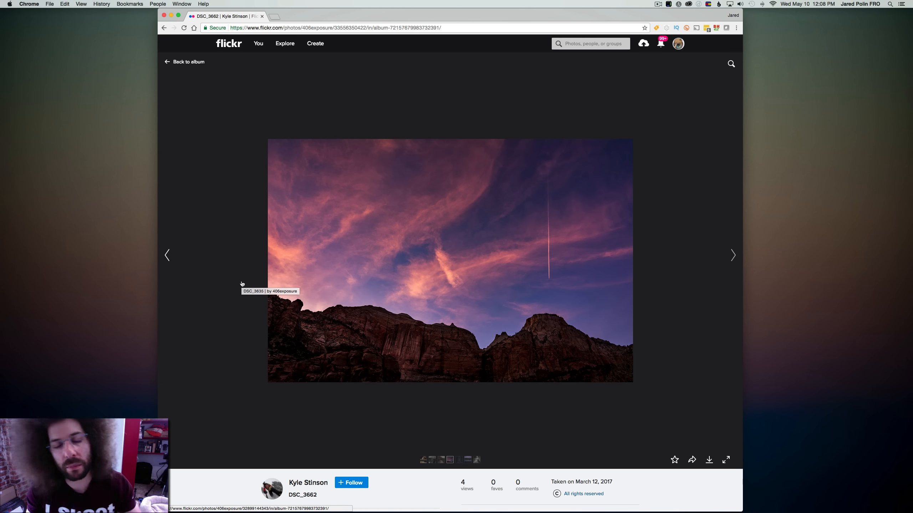
{"action": "mouse_move", "coordinate": [623, 275]}
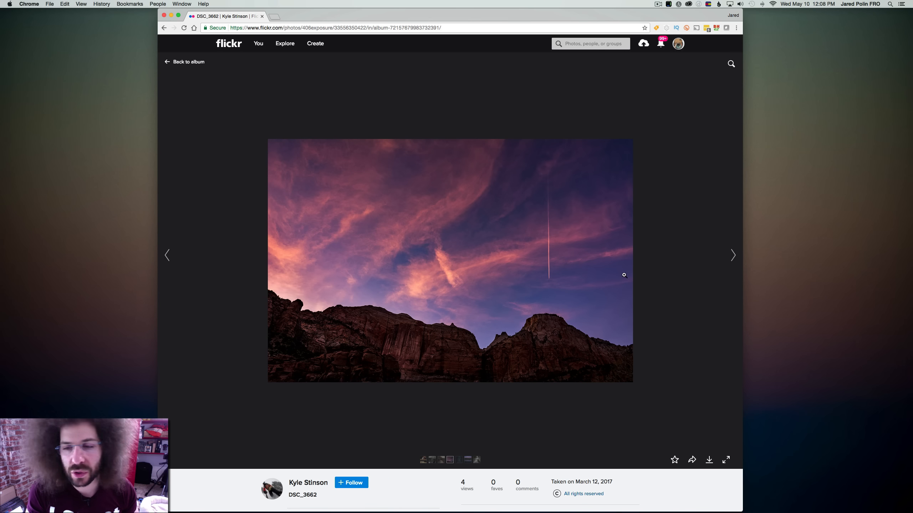
{"action": "mouse_move", "coordinate": [731, 255]}
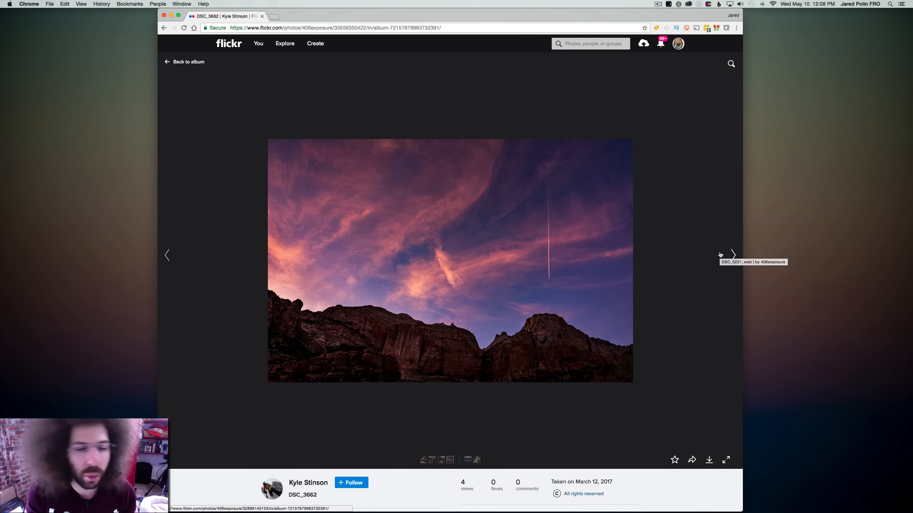
- View DSC_5221_web, star trails above red chairlifts, and review its EXIF details
{"action": "left_click", "coordinate": [732, 255]}
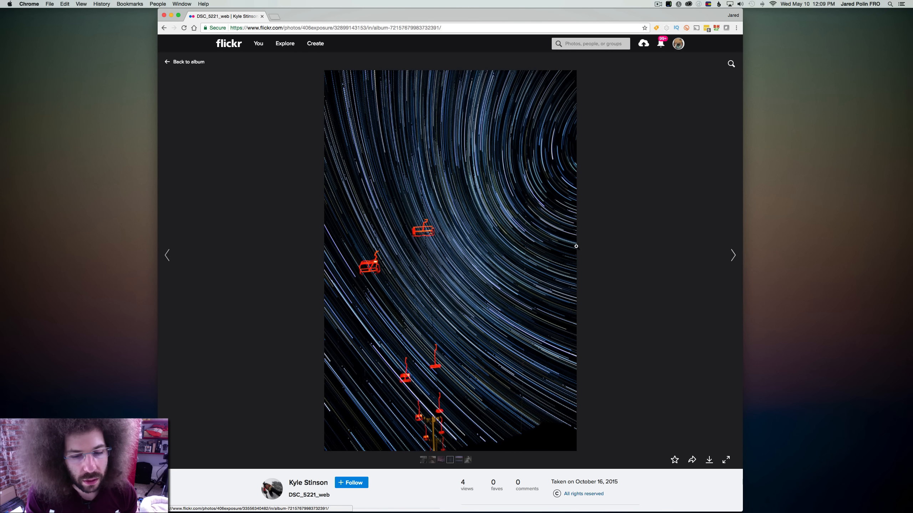
{"action": "scroll", "scroll_direction": "down", "scroll_amount": 3}
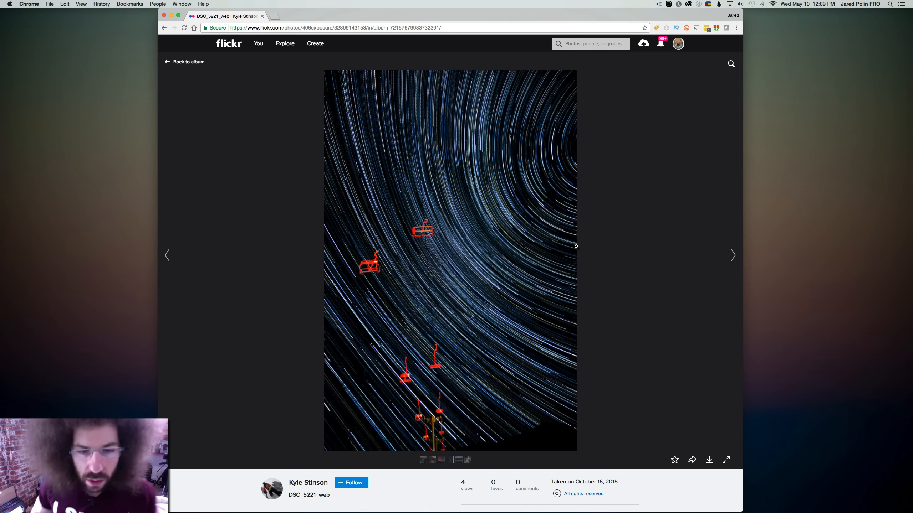
{"action": "scroll", "scroll_direction": "down", "scroll_amount": 3}
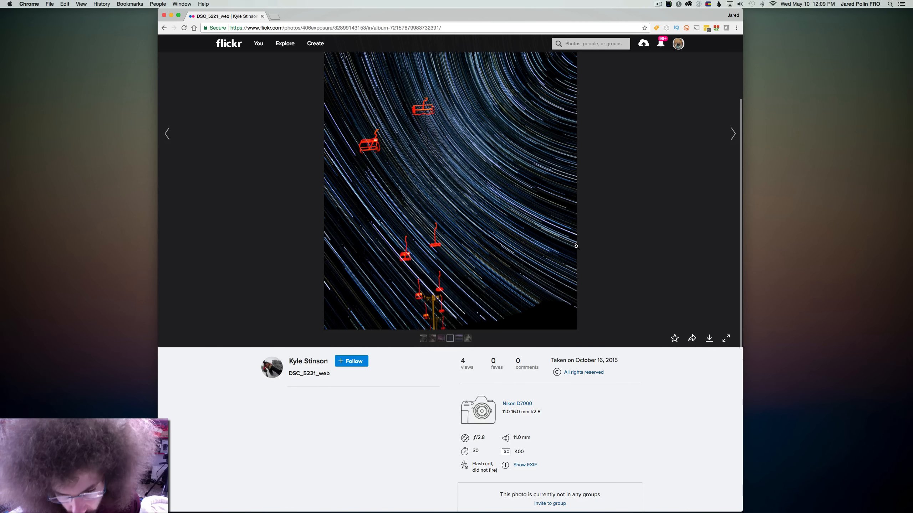
{"action": "scroll", "scroll_direction": "down", "scroll_amount": 3}
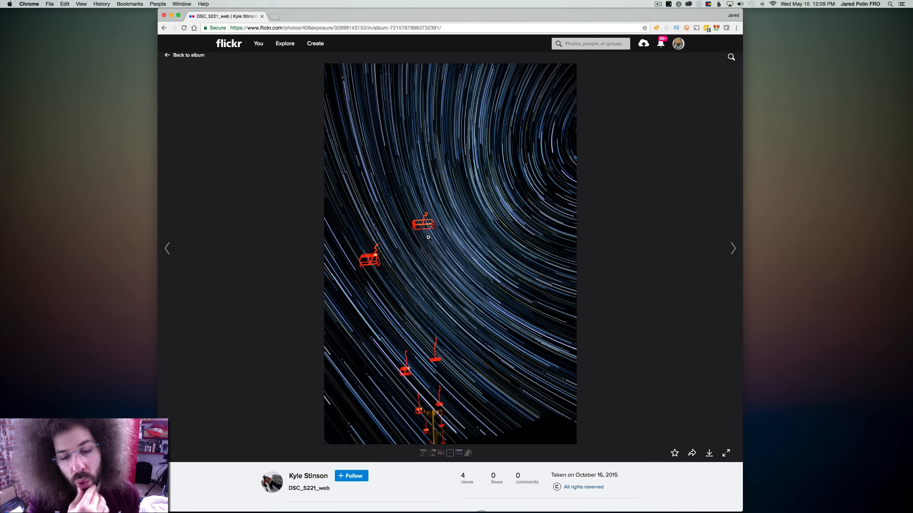
{"action": "mouse_move", "coordinate": [404, 283]}
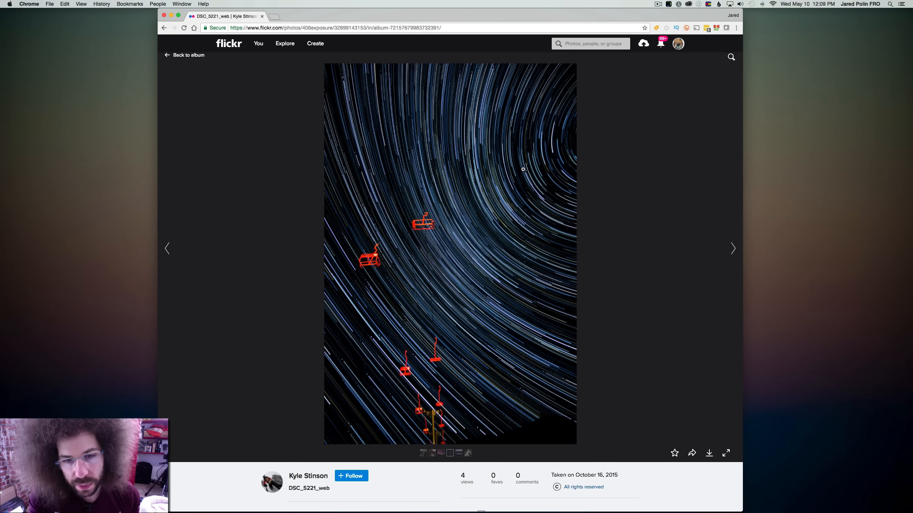
{"action": "scroll", "scroll_direction": "down", "scroll_amount": 3}
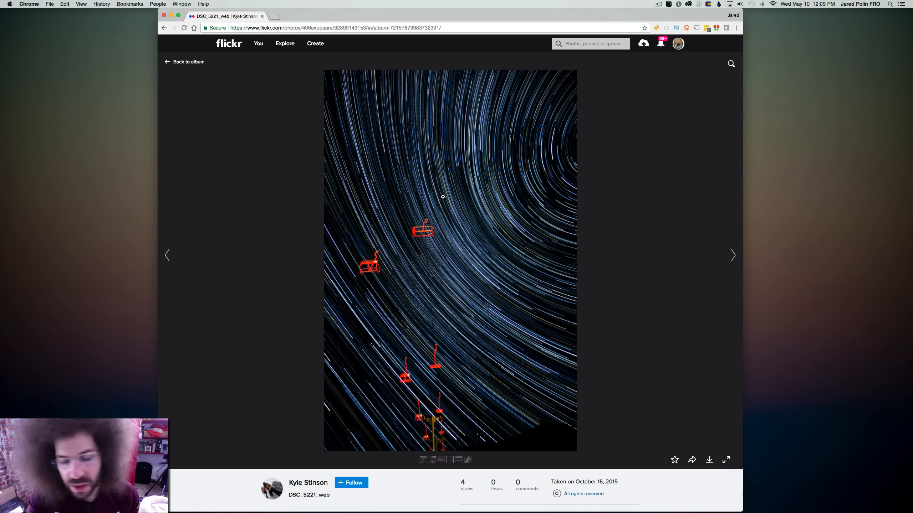
- View DSC_6774, the river bend beneath pink-lit mountains
{"action": "left_click", "coordinate": [732, 255]}
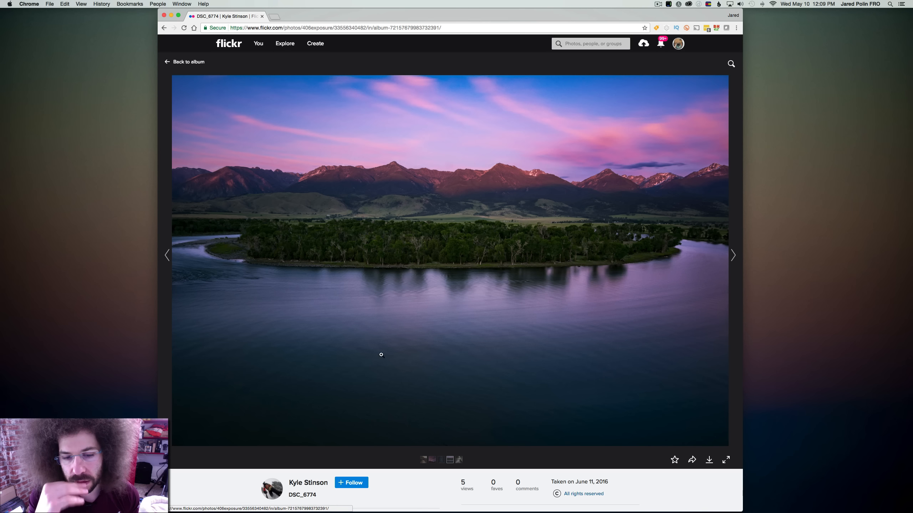
{"action": "mouse_move", "coordinate": [436, 408]}
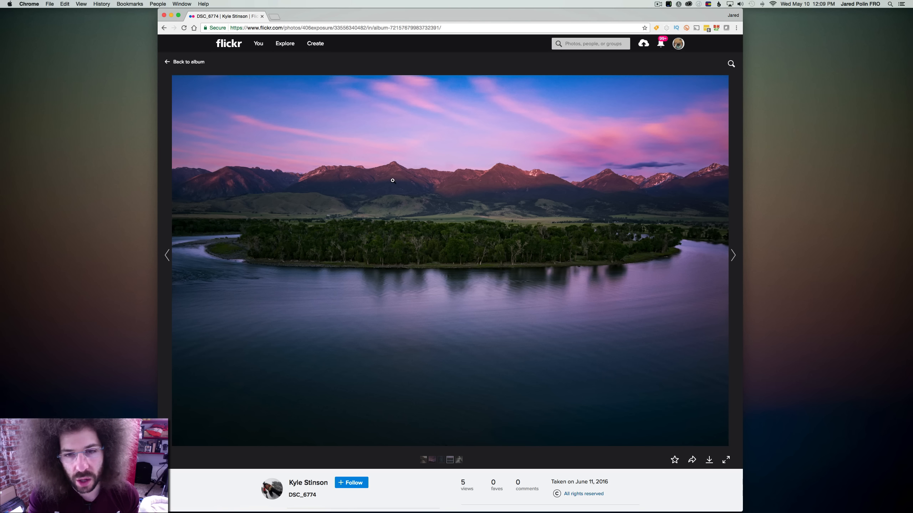
{"action": "mouse_move", "coordinate": [287, 222]}
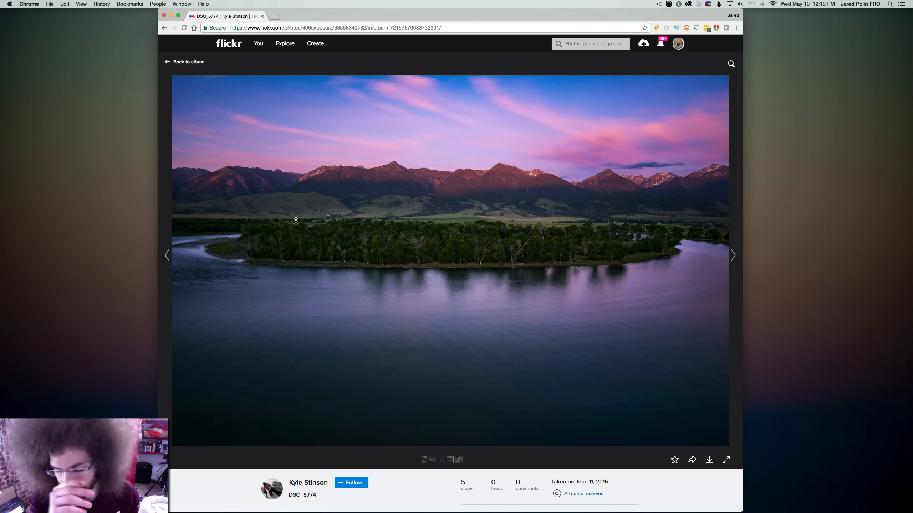
{"action": "scroll", "scroll_direction": "down", "scroll_amount": 3}
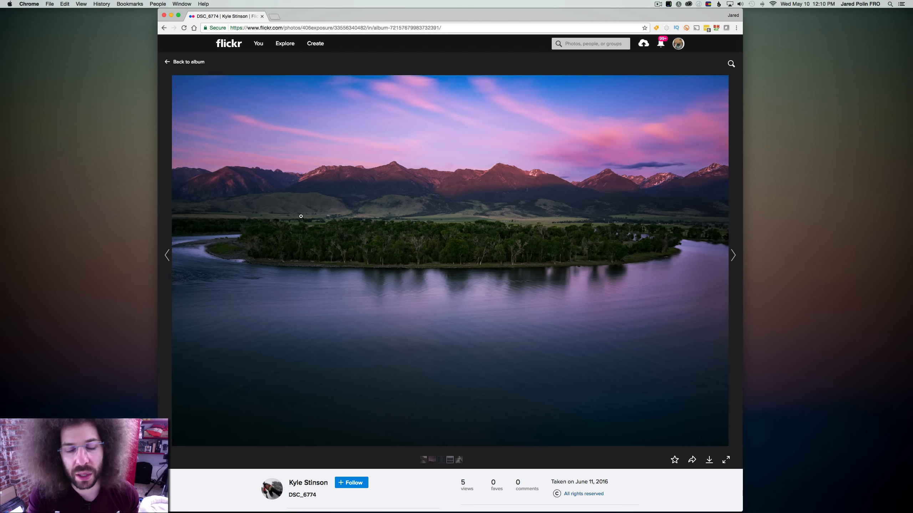
{"action": "mouse_move", "coordinate": [326, 230]}
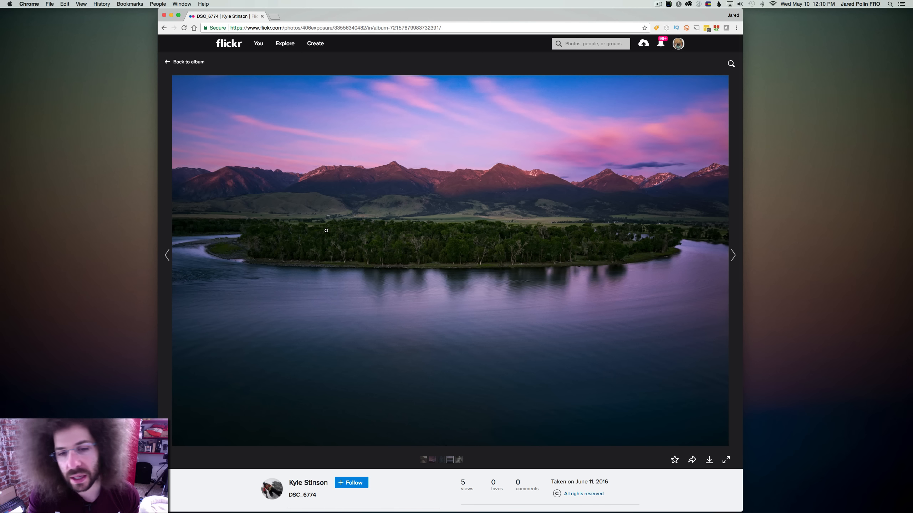
{"action": "mouse_move", "coordinate": [519, 186]}
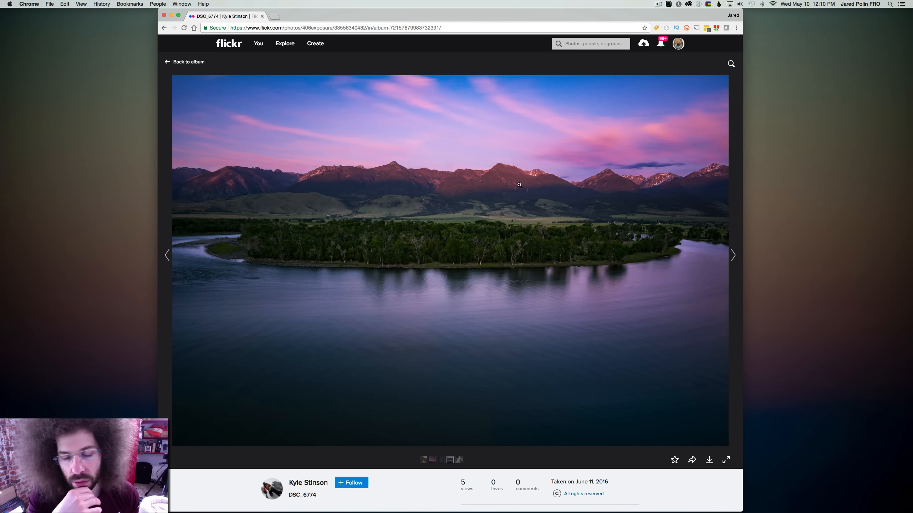
- View the waterfall photo DSC_3145, then return to the Rapid Fire Critique album grid
{"action": "left_click", "coordinate": [732, 255]}
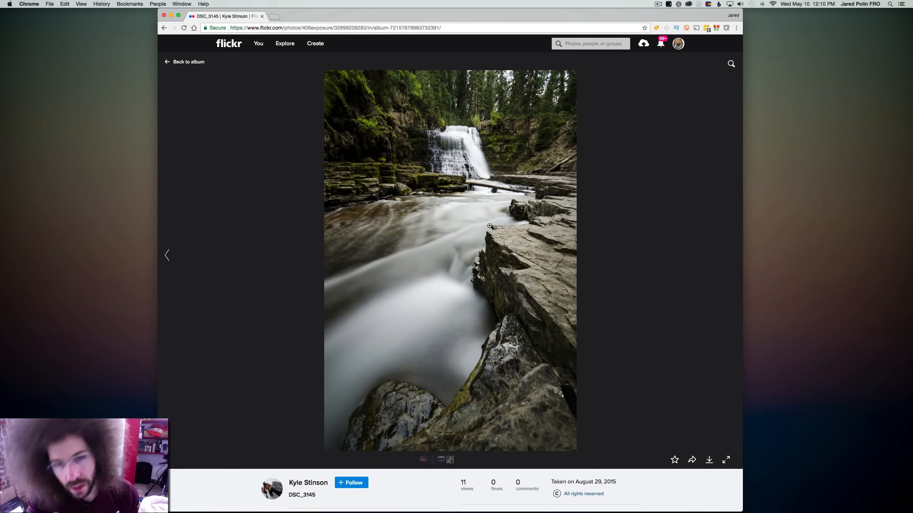
{"action": "scroll", "scroll_direction": "down", "scroll_amount": 3}
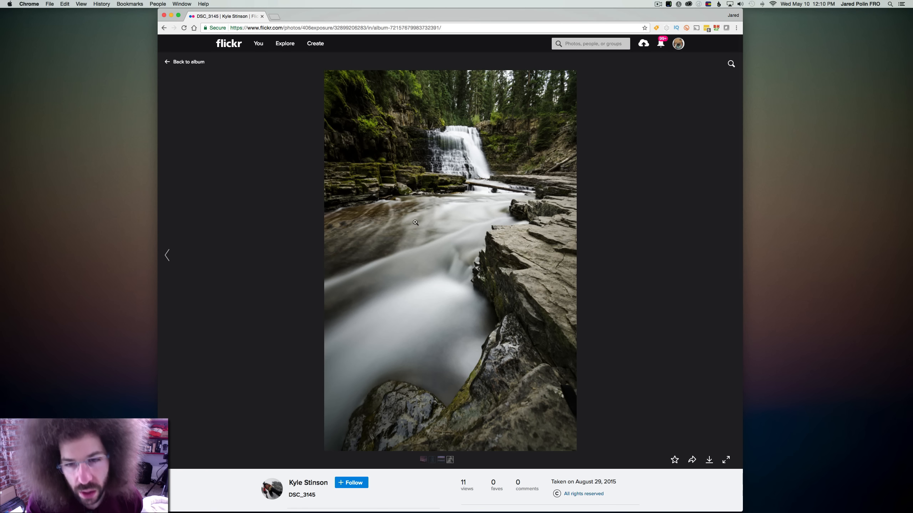
{"action": "mouse_move", "coordinate": [432, 211]}
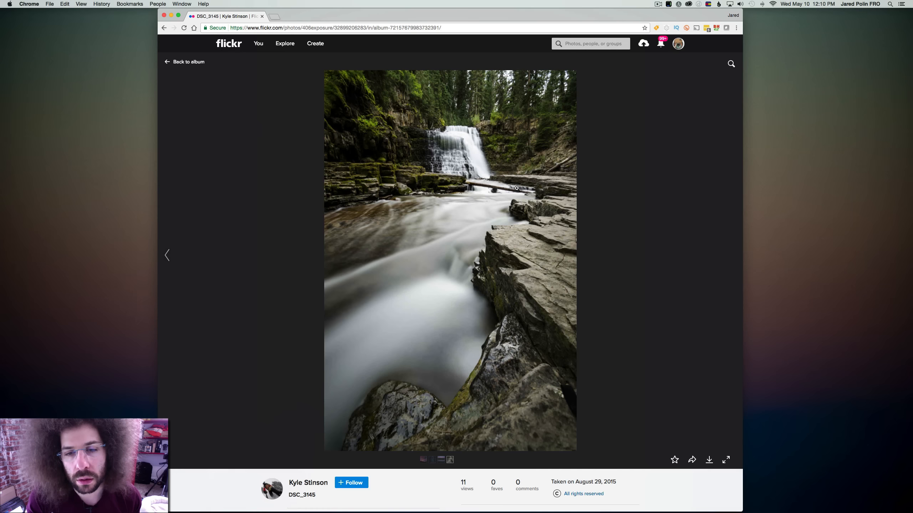
{"action": "mouse_move", "coordinate": [506, 188]}
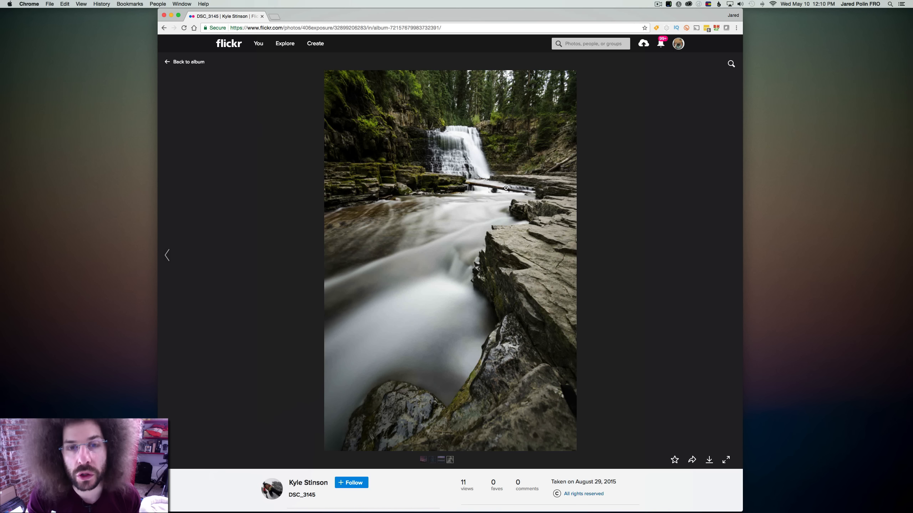
{"action": "mouse_move", "coordinate": [479, 196]}
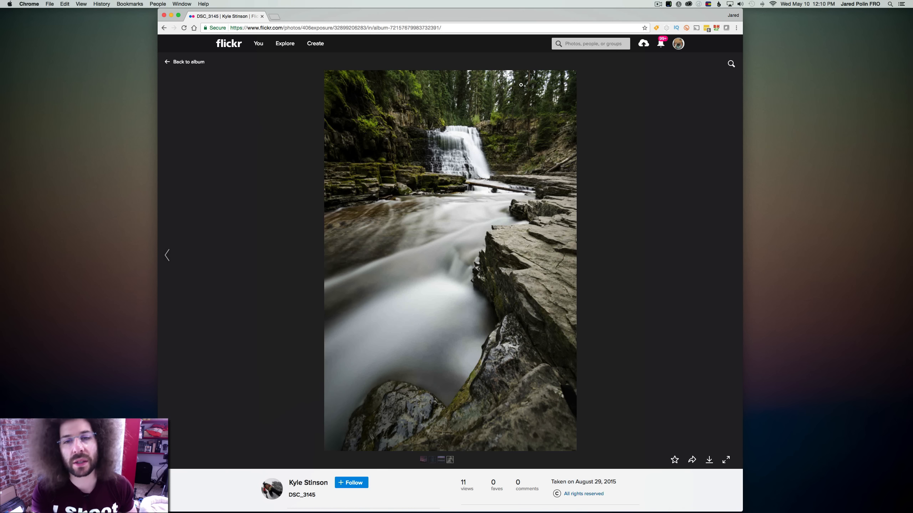
{"action": "mouse_move", "coordinate": [448, 114]}
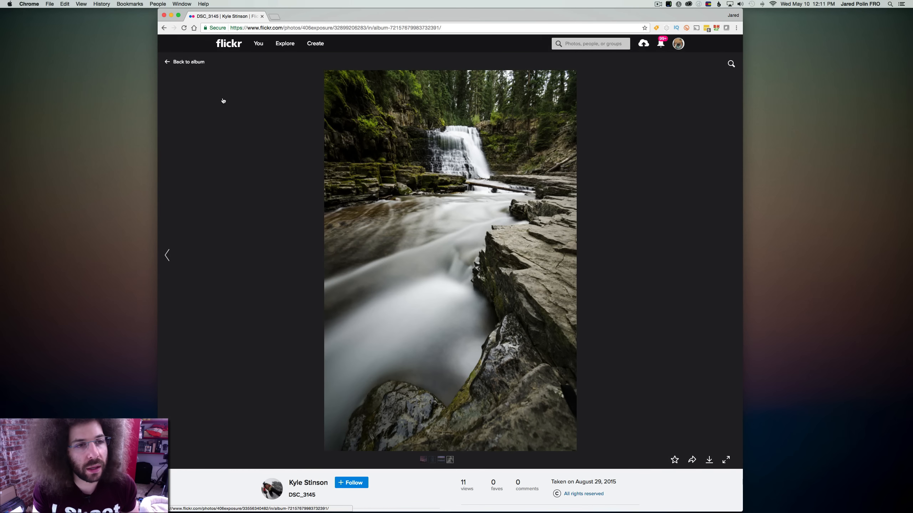
{"action": "left_click", "coordinate": [188, 62]}
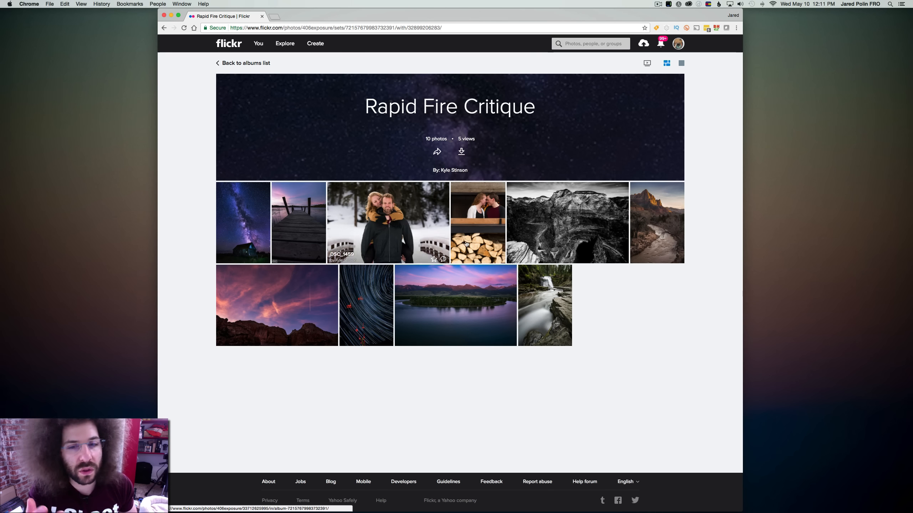
{"action": "mouse_move", "coordinate": [242, 223]}
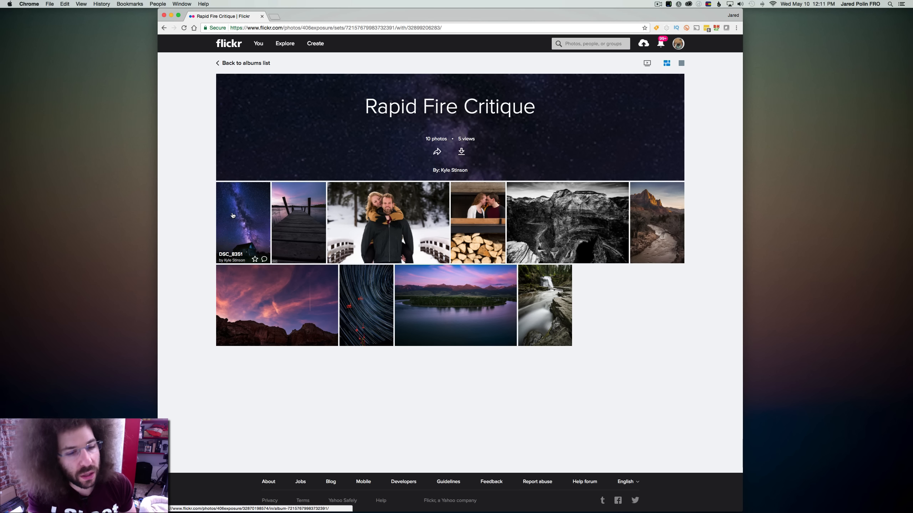
{"action": "mouse_move", "coordinate": [373, 316]}
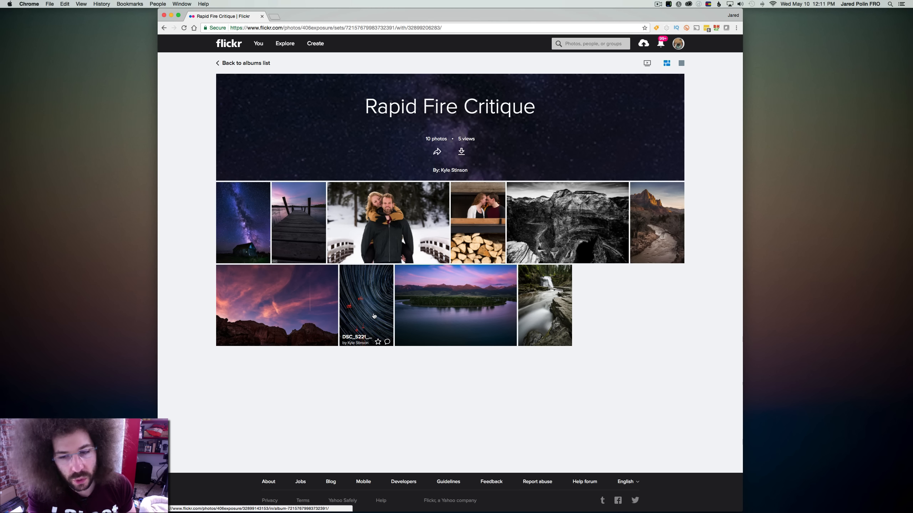